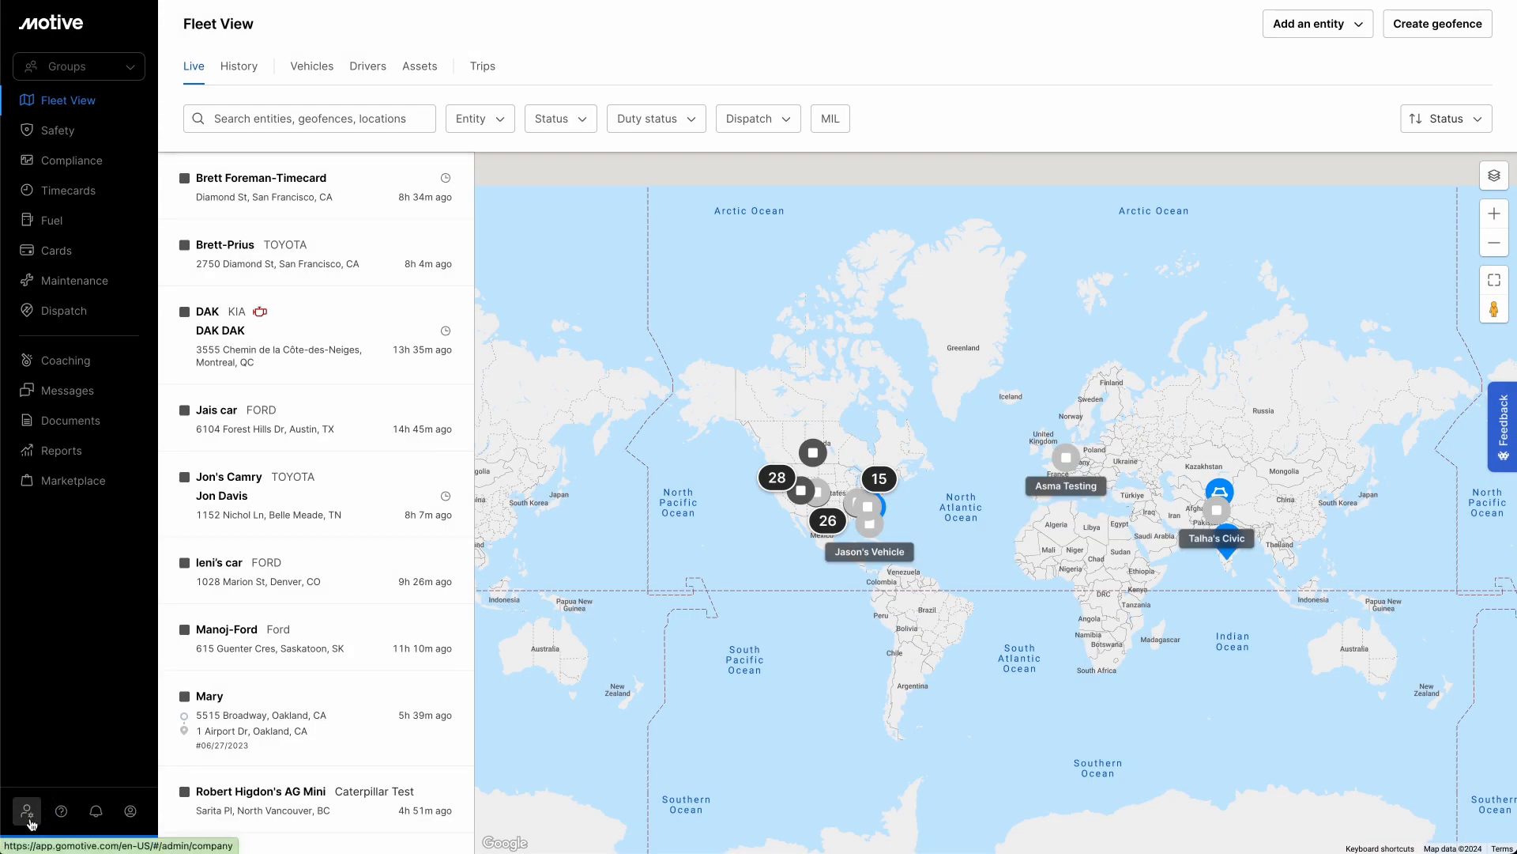
Step: Go to the admin area and show the Vehicles list of 51 active vehicles
{"action": "left_click", "coordinate": [26, 811]}
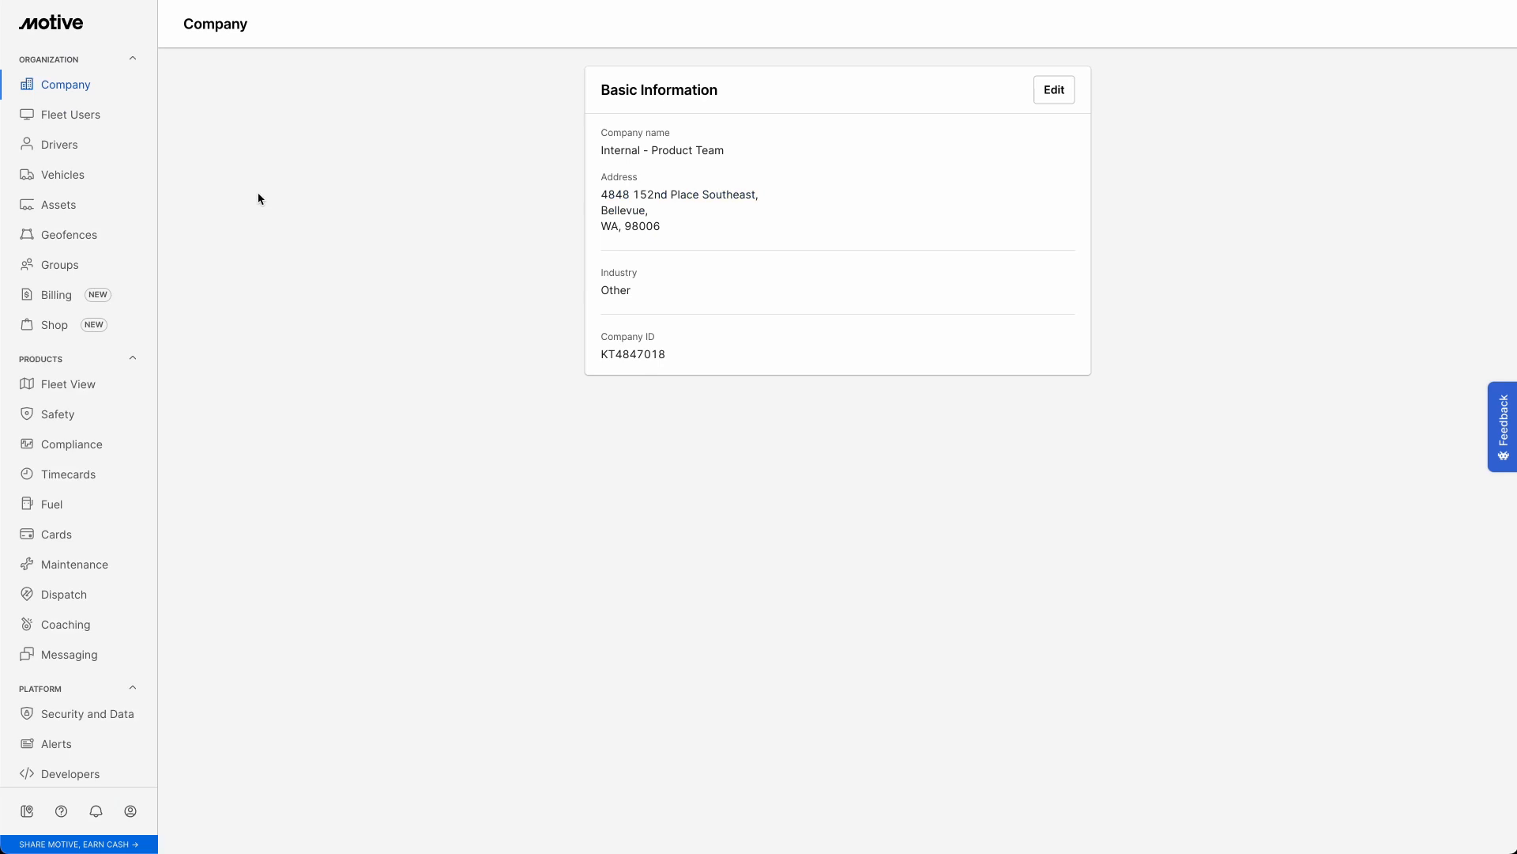
{"action": "left_click", "coordinate": [61, 173]}
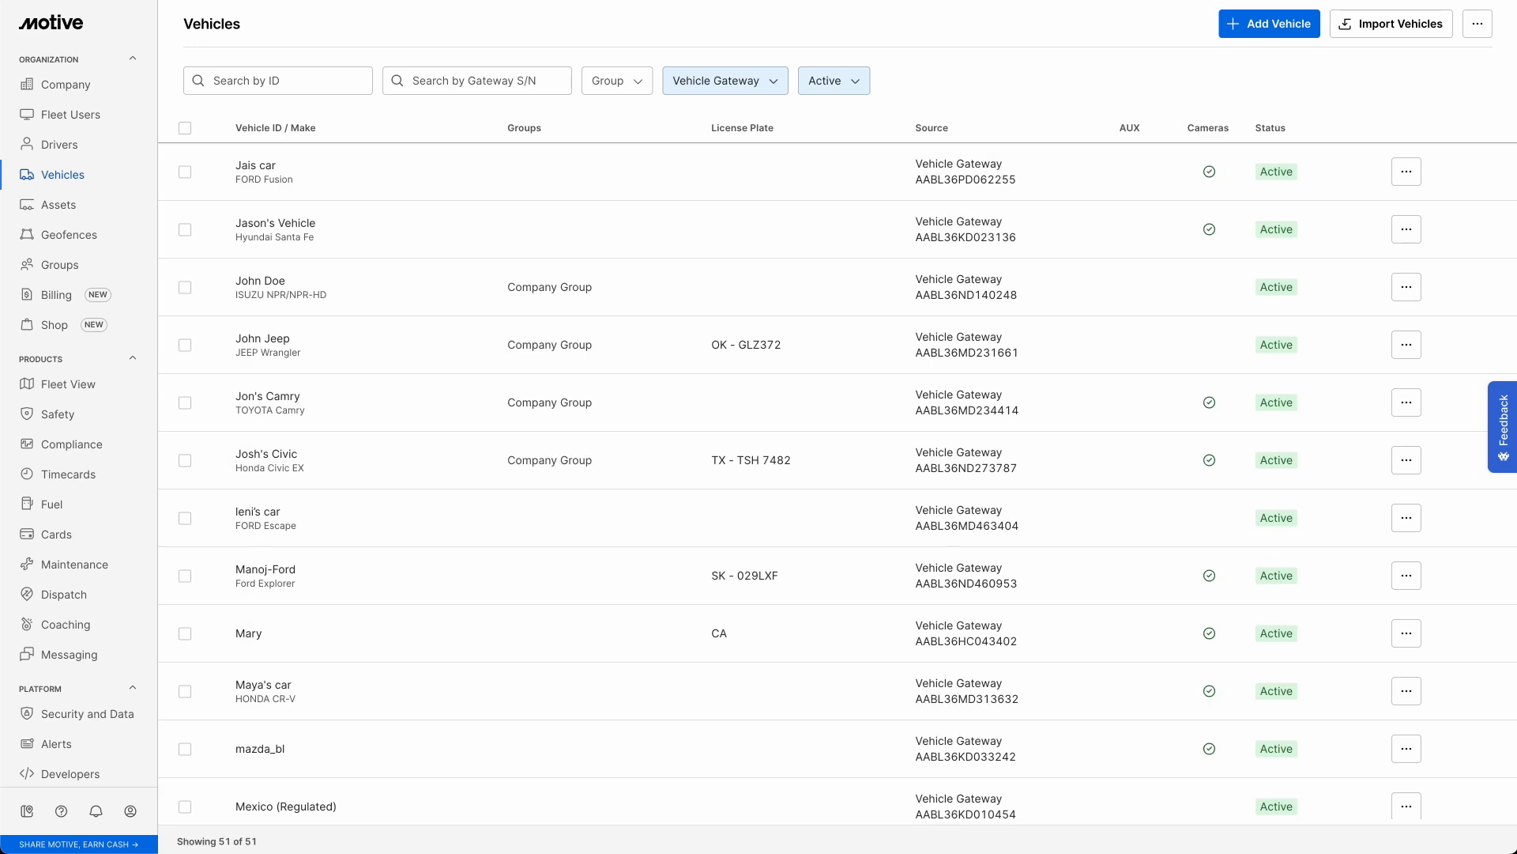
Step: Open Edit Vehicle for the John Doe vehicle from its row actions
{"action": "left_click", "coordinate": [1406, 287]}
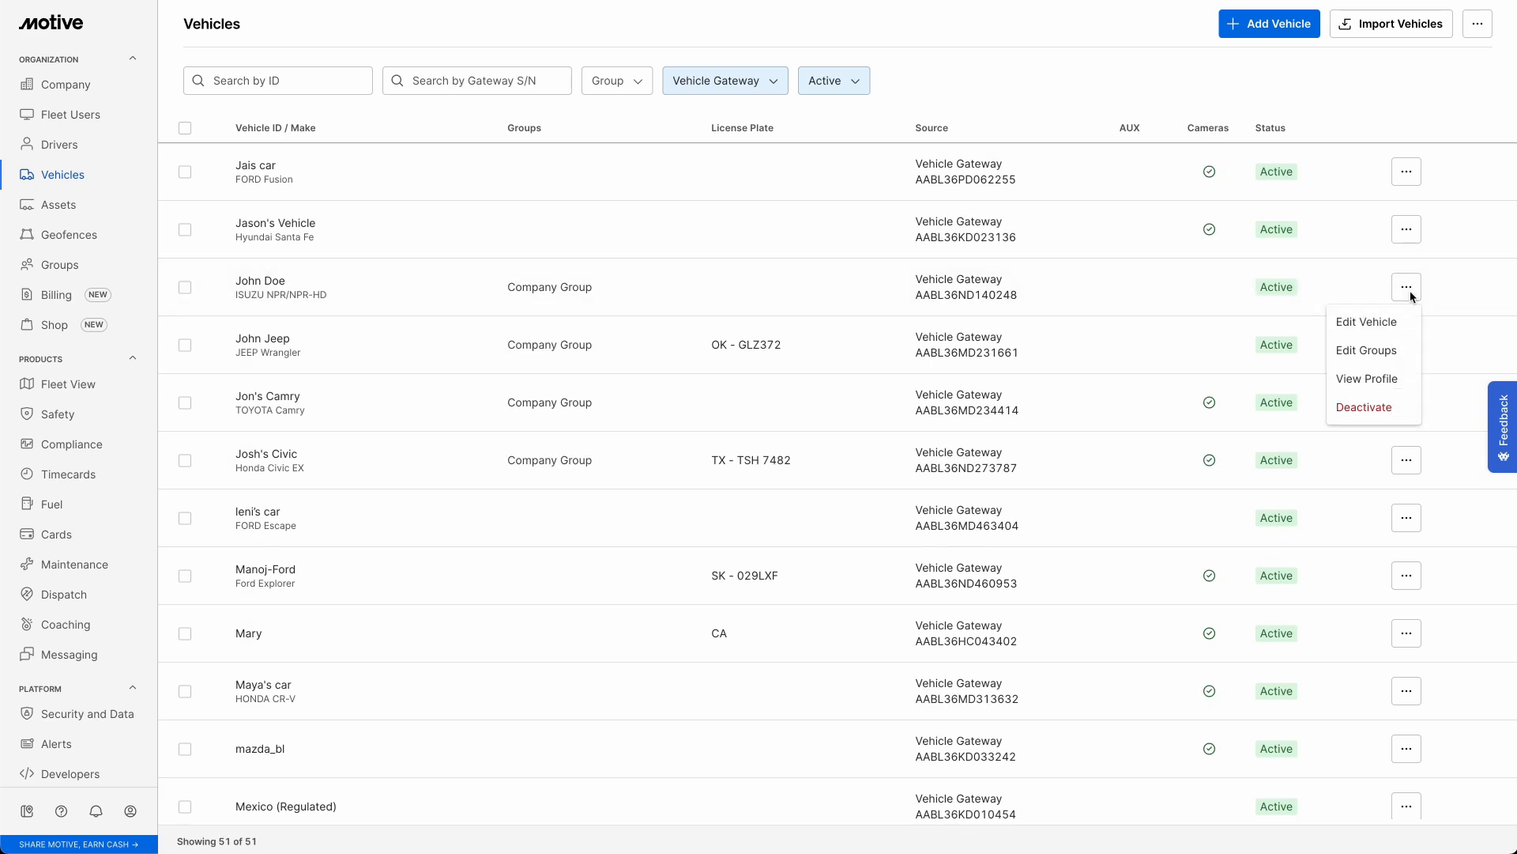
{"action": "mouse_move", "coordinate": [1367, 321]}
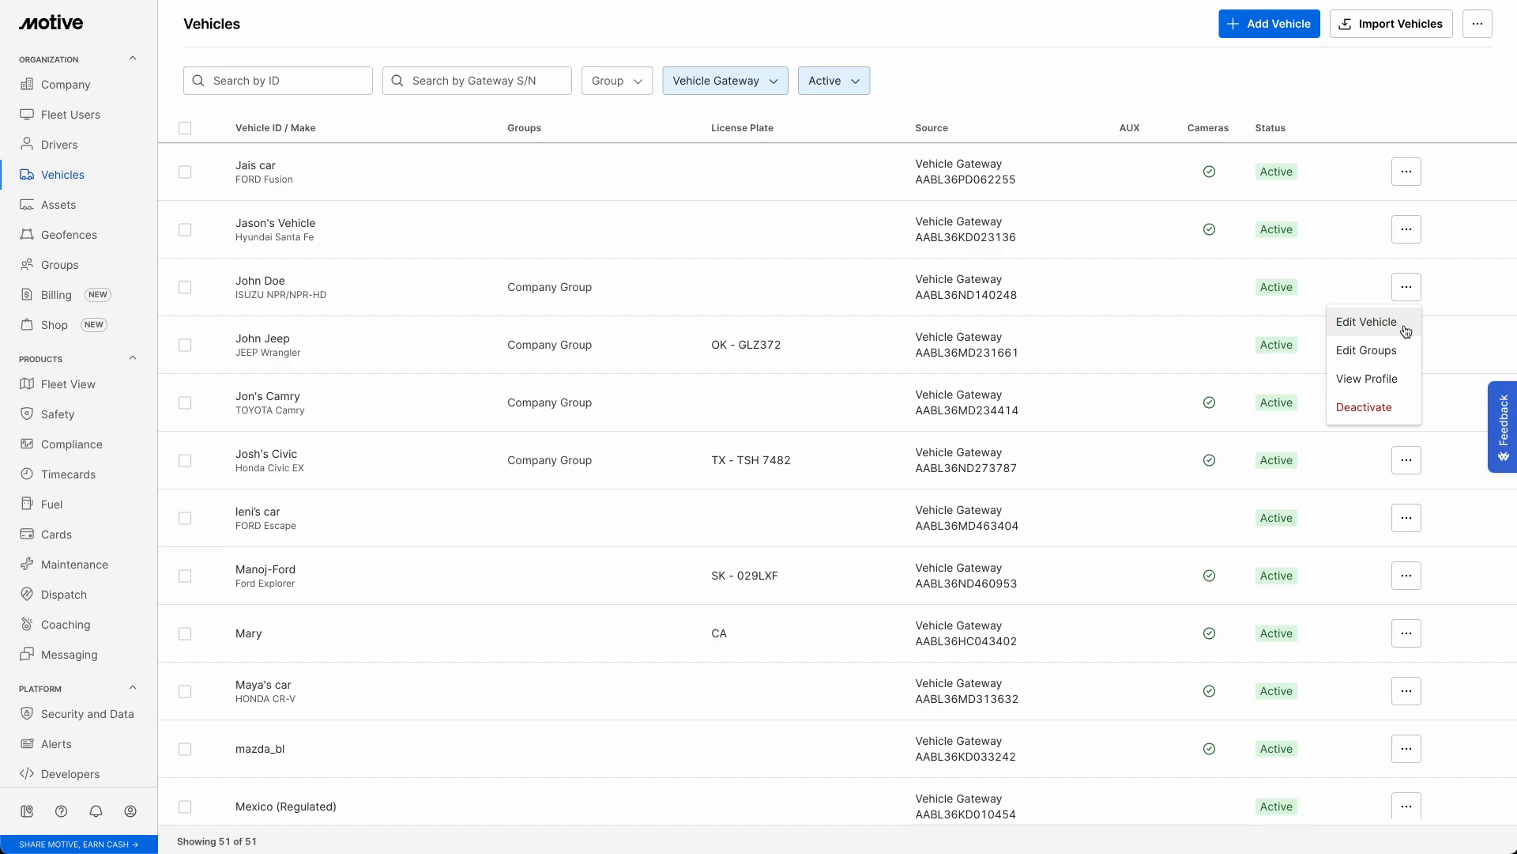
{"action": "left_click", "coordinate": [1368, 321]}
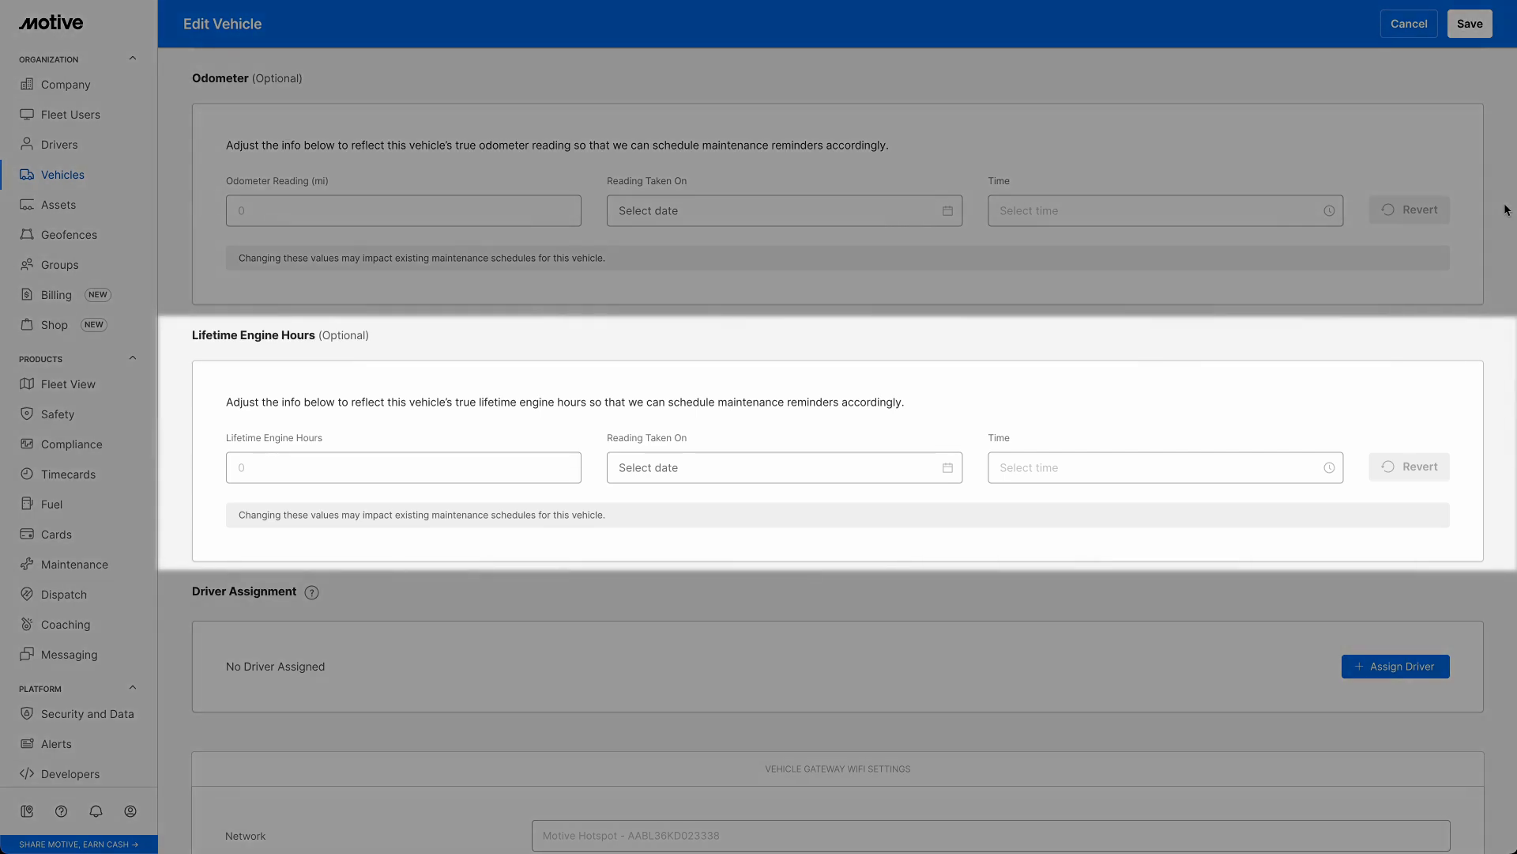
Step: Date odometer 98,765 and 6,500 engine hours readings Aug 02, 2024, 9:21 PM
{"action": "left_click", "coordinate": [402, 210]}
{"action": "type", "text": "98,765"}
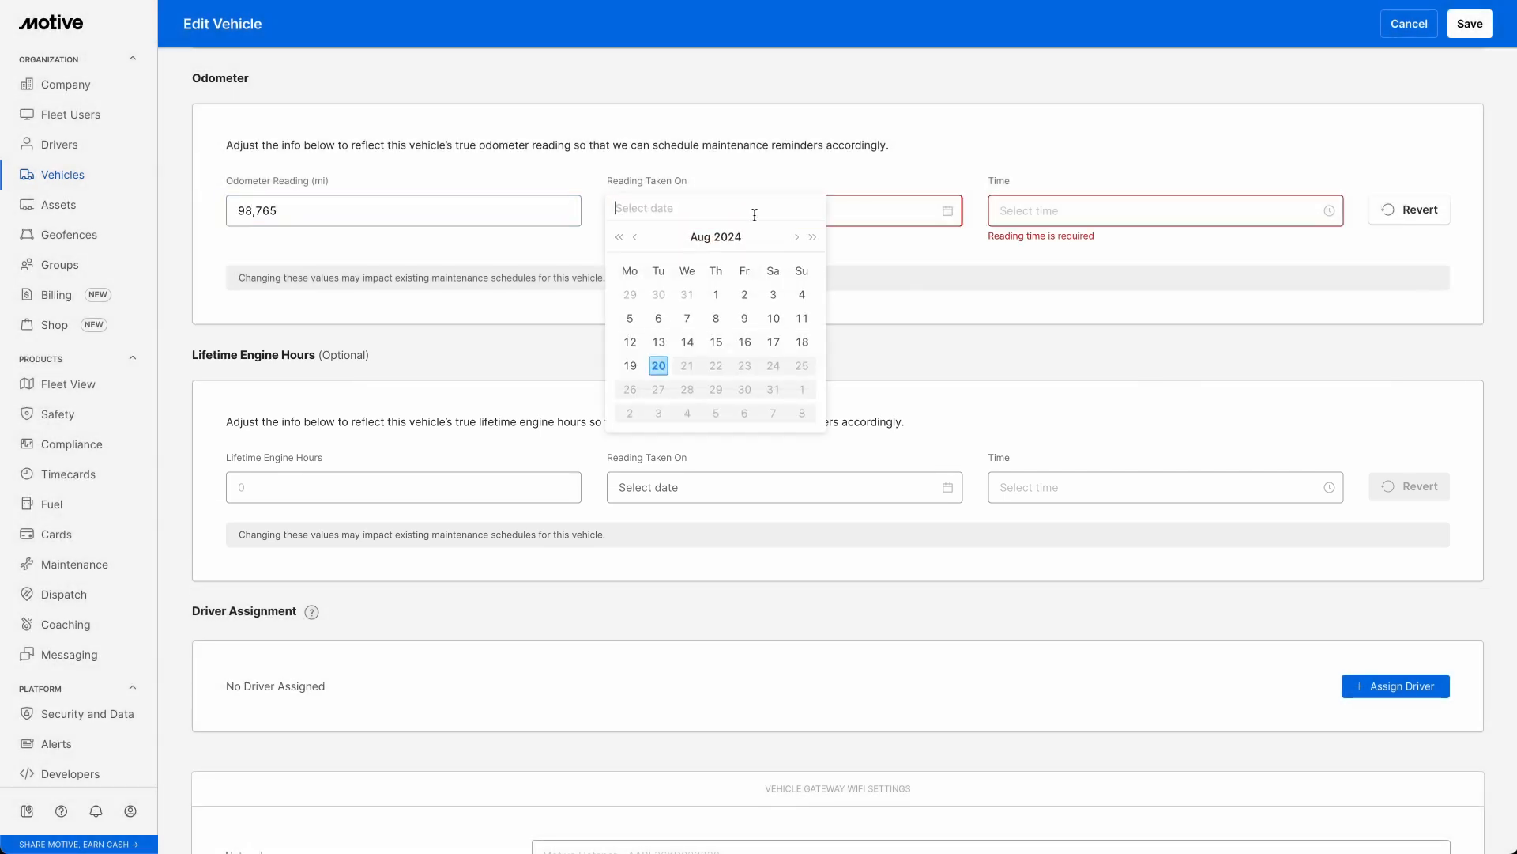
{"action": "left_click", "coordinate": [745, 294]}
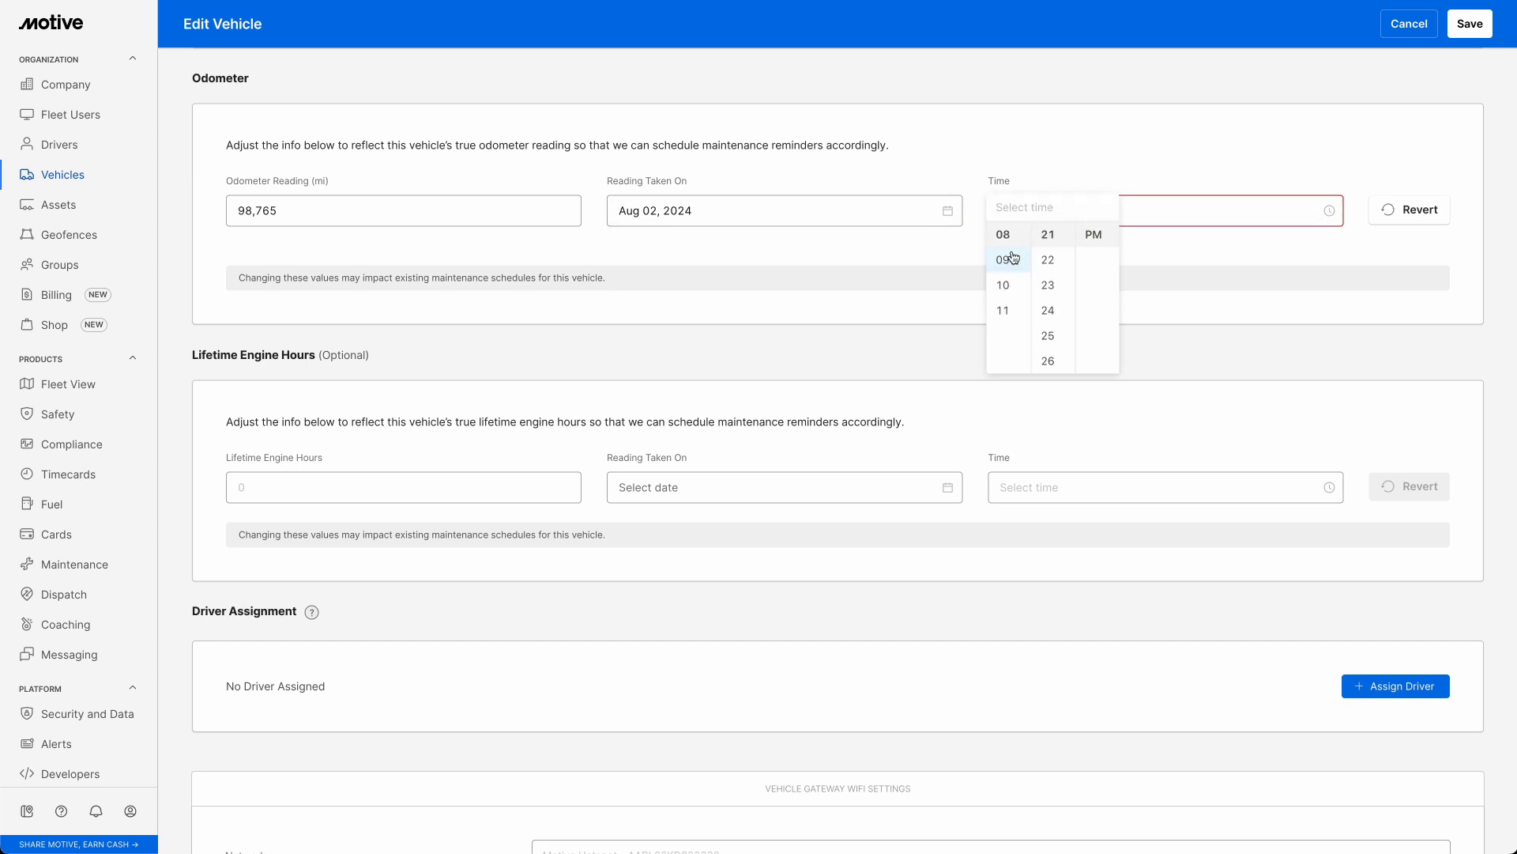
{"action": "left_click", "coordinate": [1003, 259]}
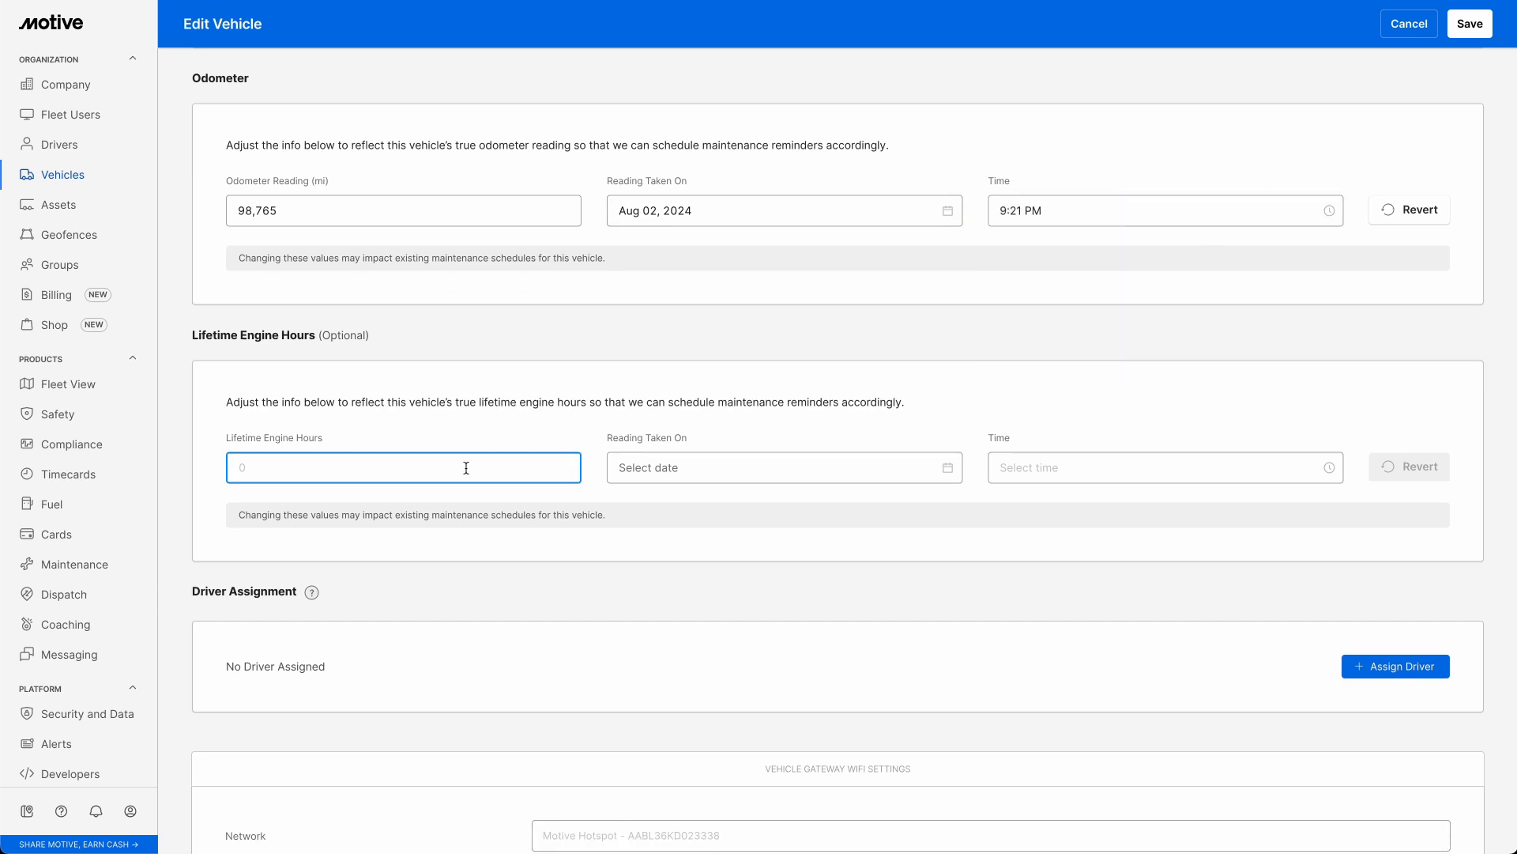
{"action": "left_click", "coordinate": [784, 467]}
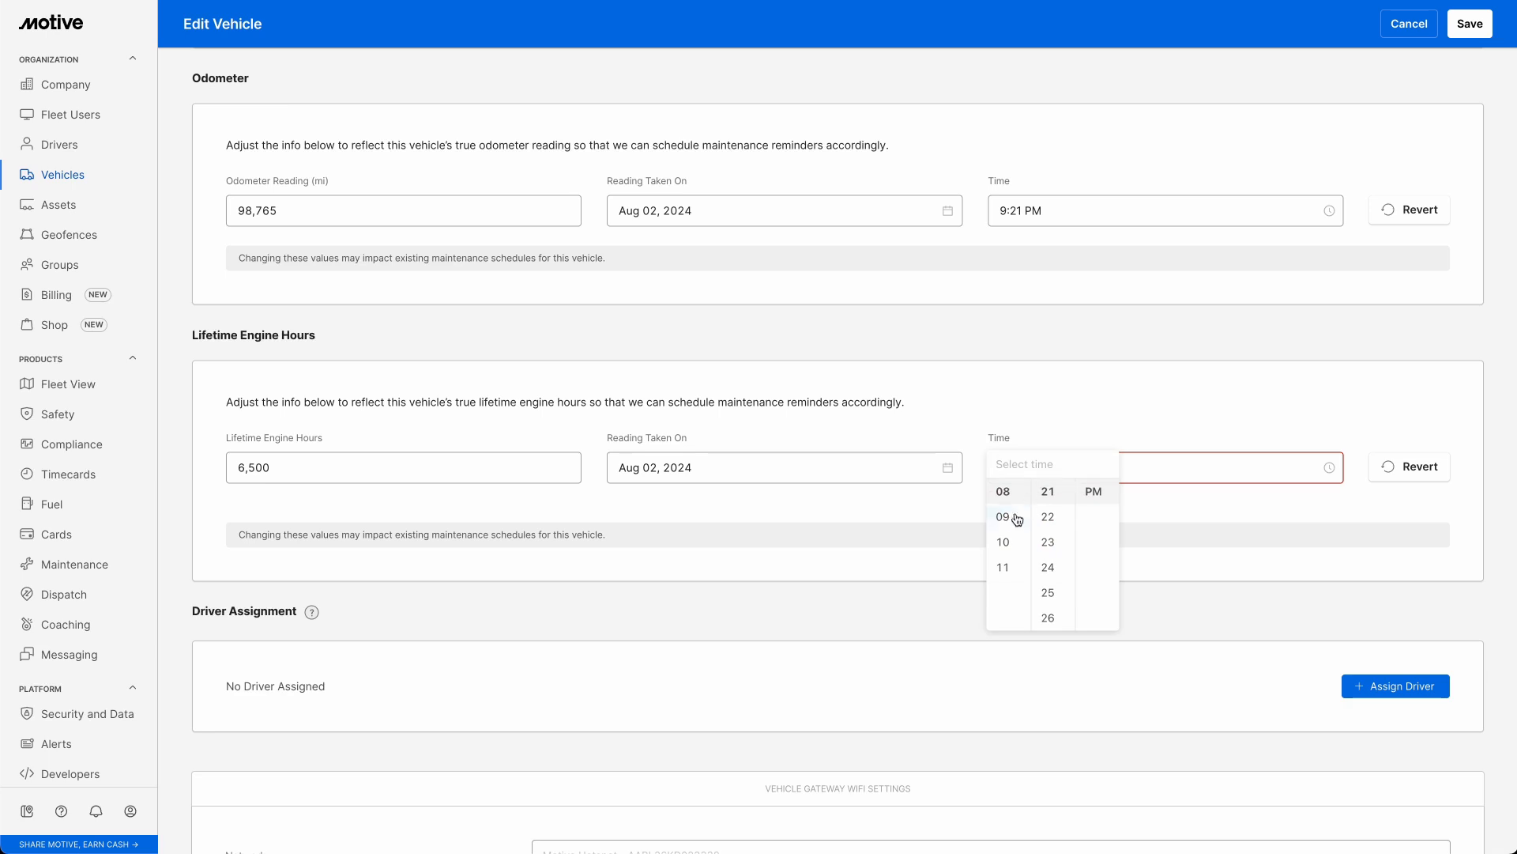
{"action": "left_click", "coordinate": [1014, 517]}
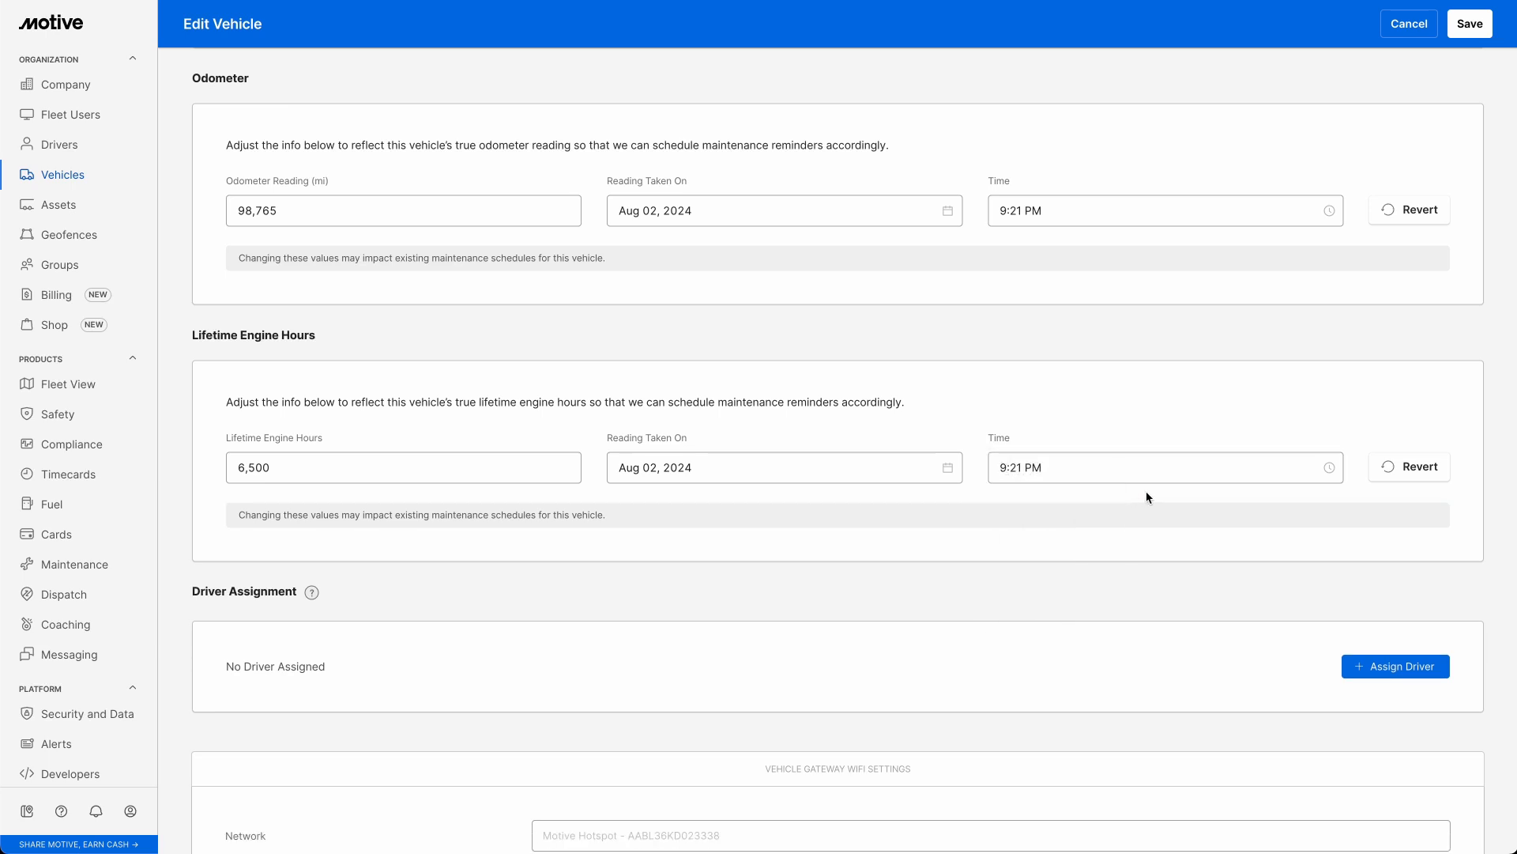
{"action": "mouse_move", "coordinate": [1458, 64]}
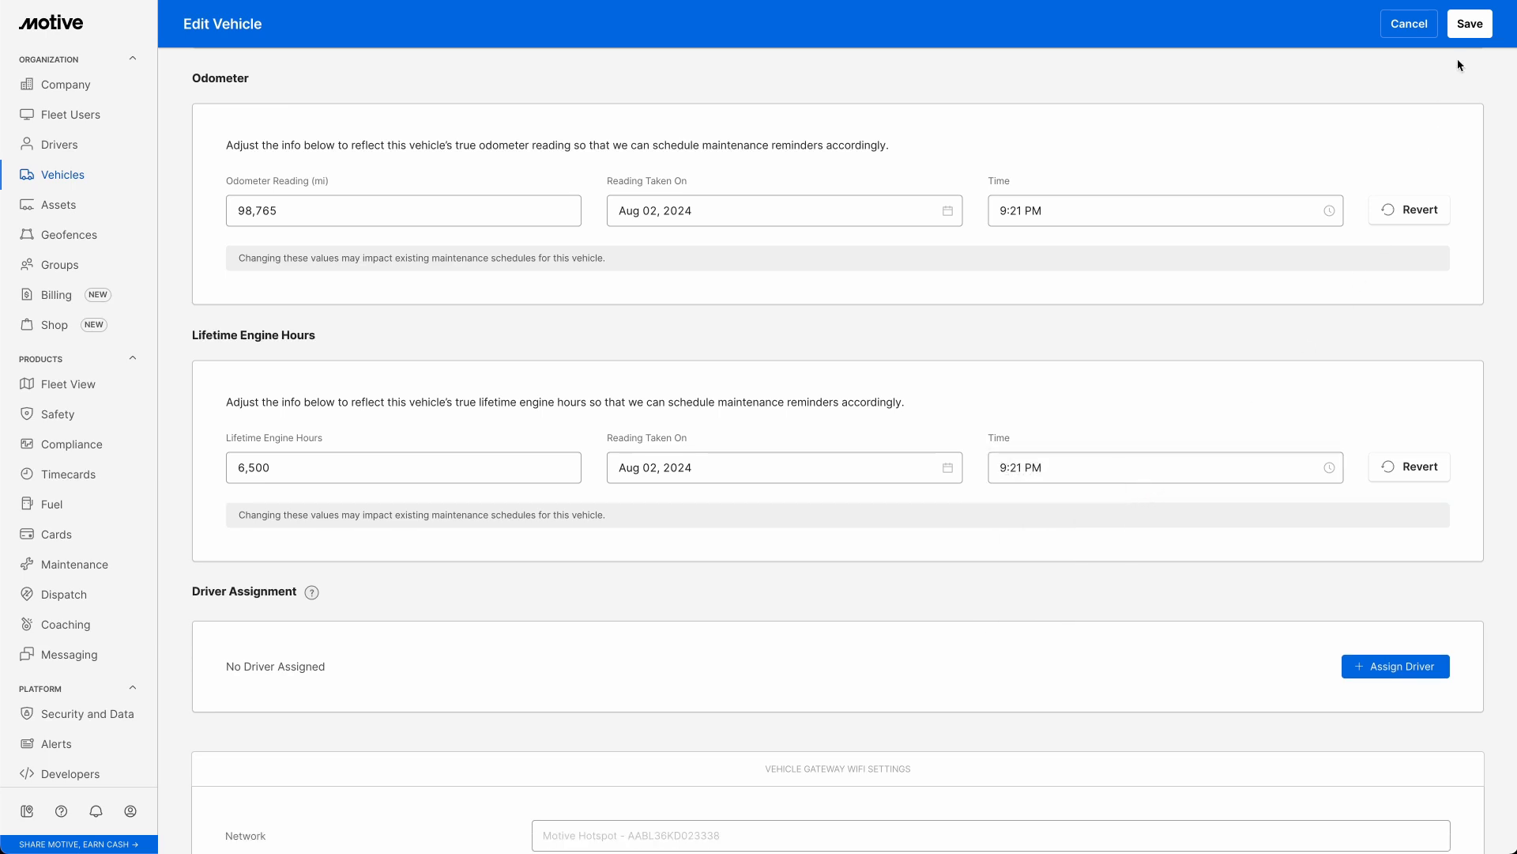
{"action": "mouse_move", "coordinate": [1469, 23]}
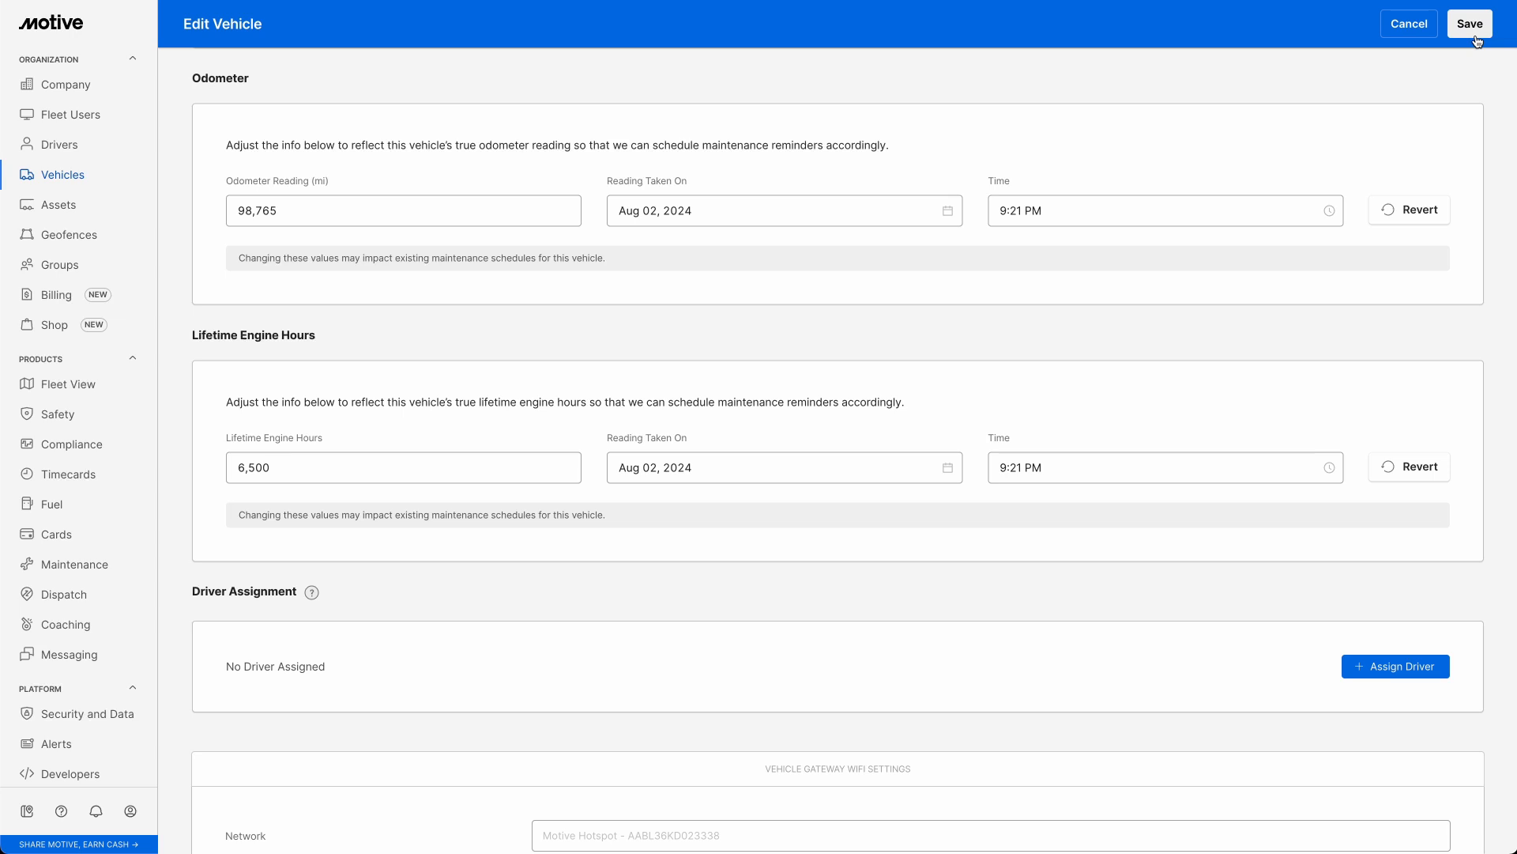